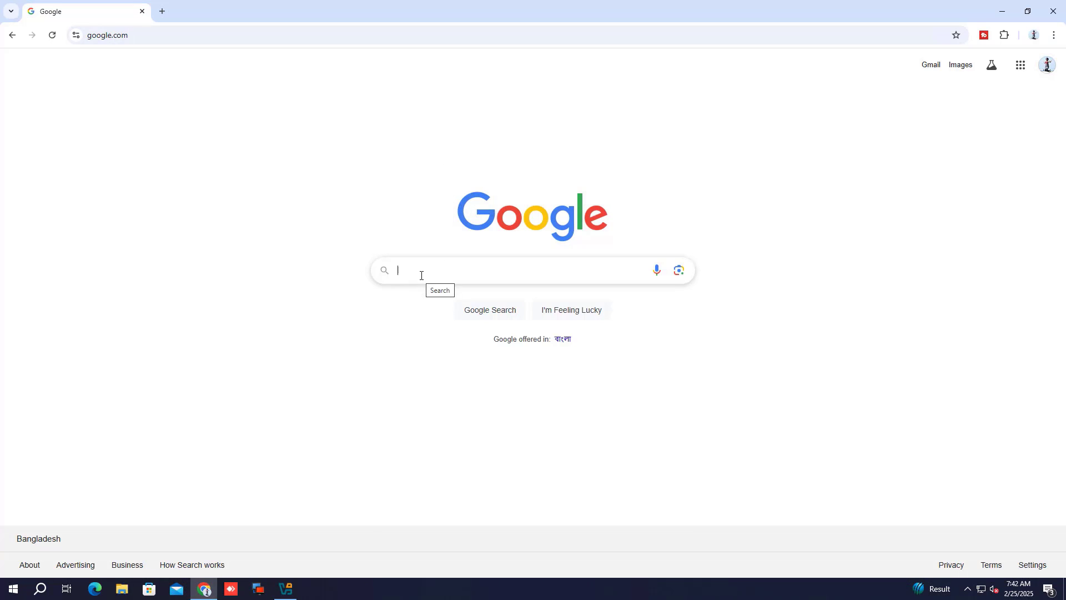
- Search Google for 'iperius backup' and download the free Iperius Backup installer
{"action": "type", "text": "iperius backup"}
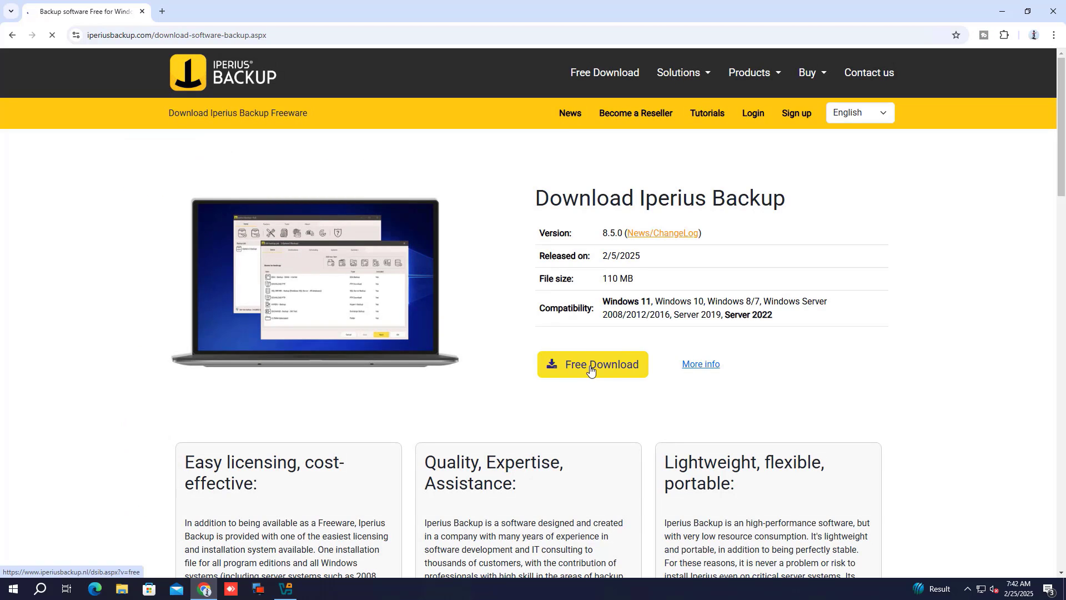
{"action": "left_click", "coordinate": [591, 364]}
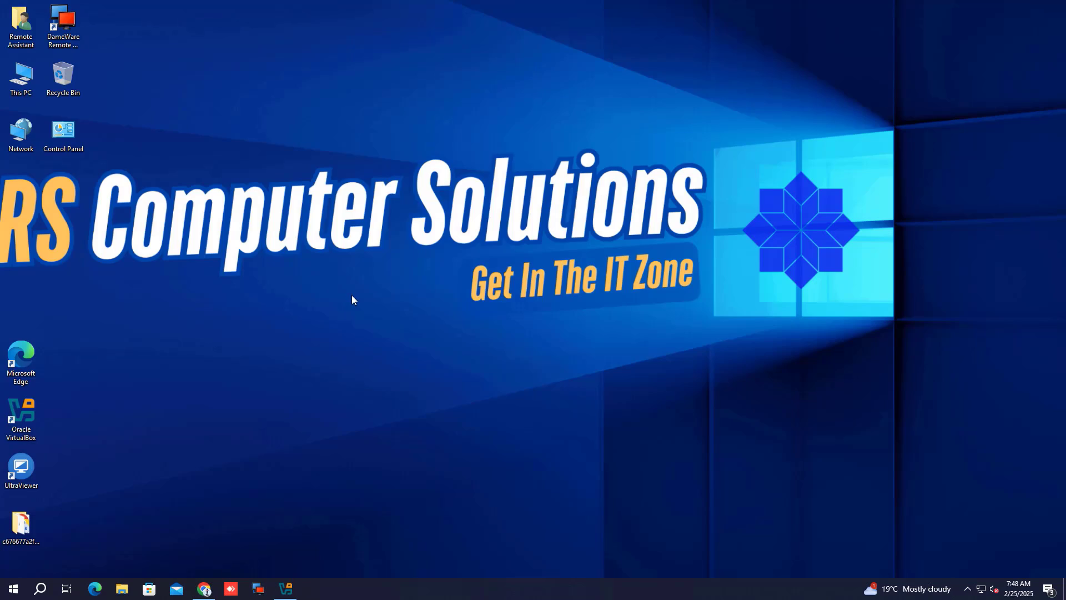
- Run SetupIperius from Downloads with the default Start Menu folder, finishing with Launch checked
{"action": "left_click", "coordinate": [121, 588]}
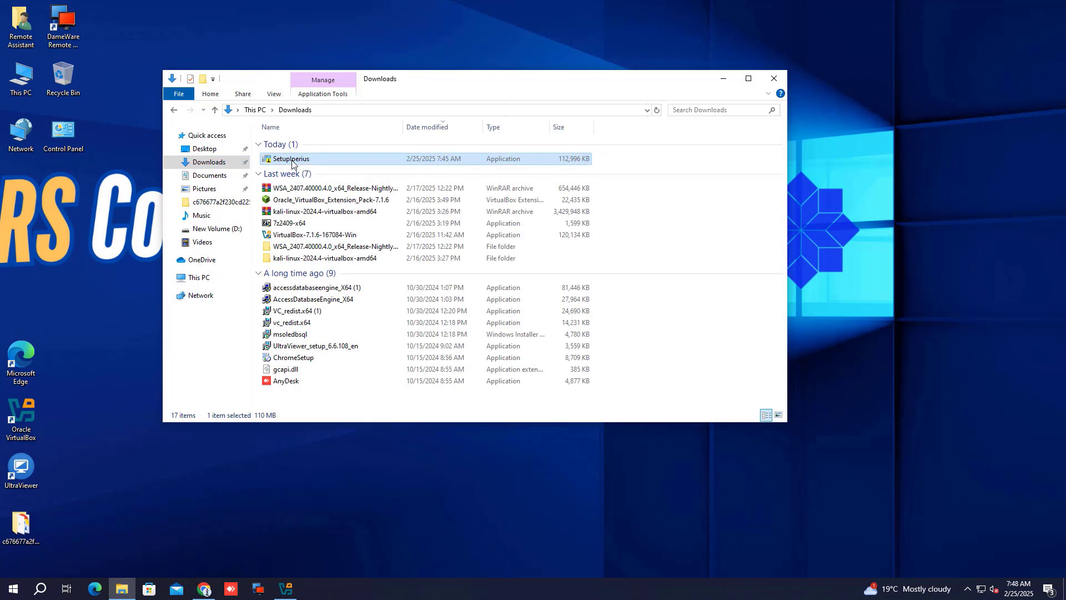
{"action": "double_click", "coordinate": [291, 159]}
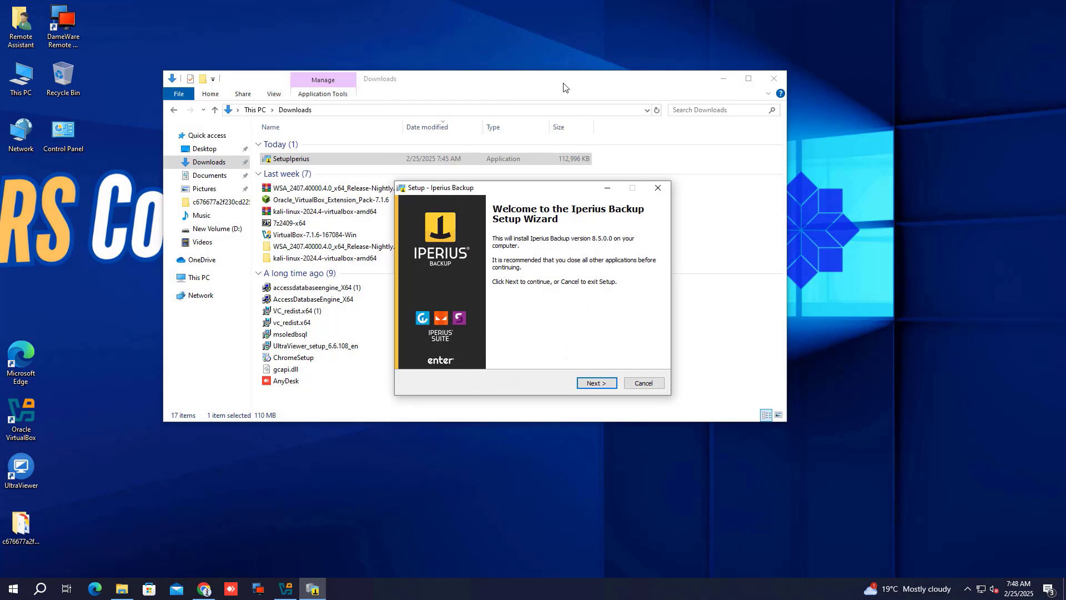
{"action": "left_click", "coordinate": [594, 382]}
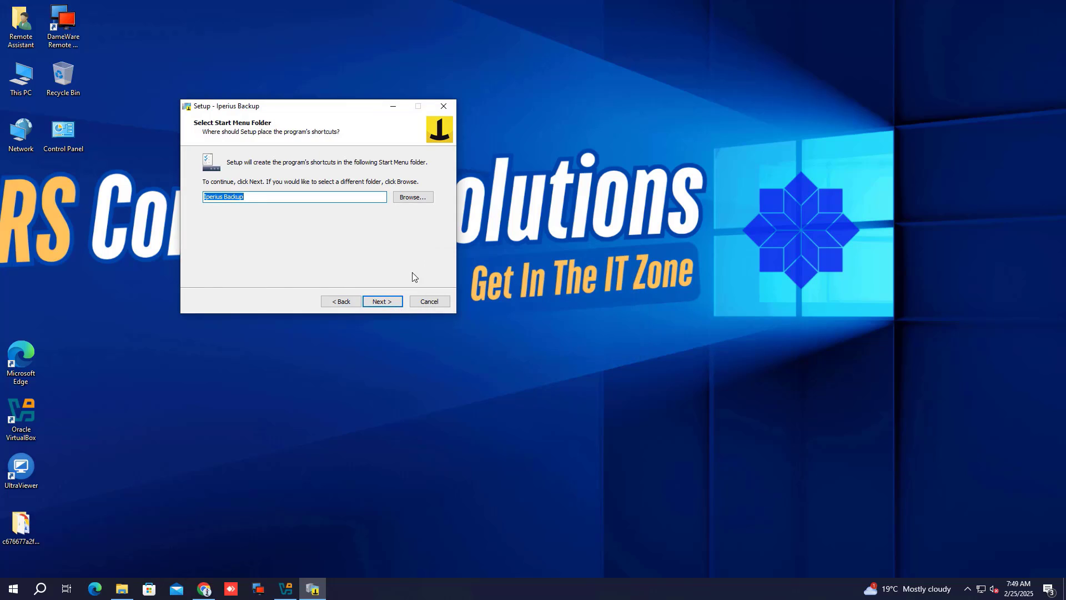
{"action": "left_click", "coordinate": [382, 301]}
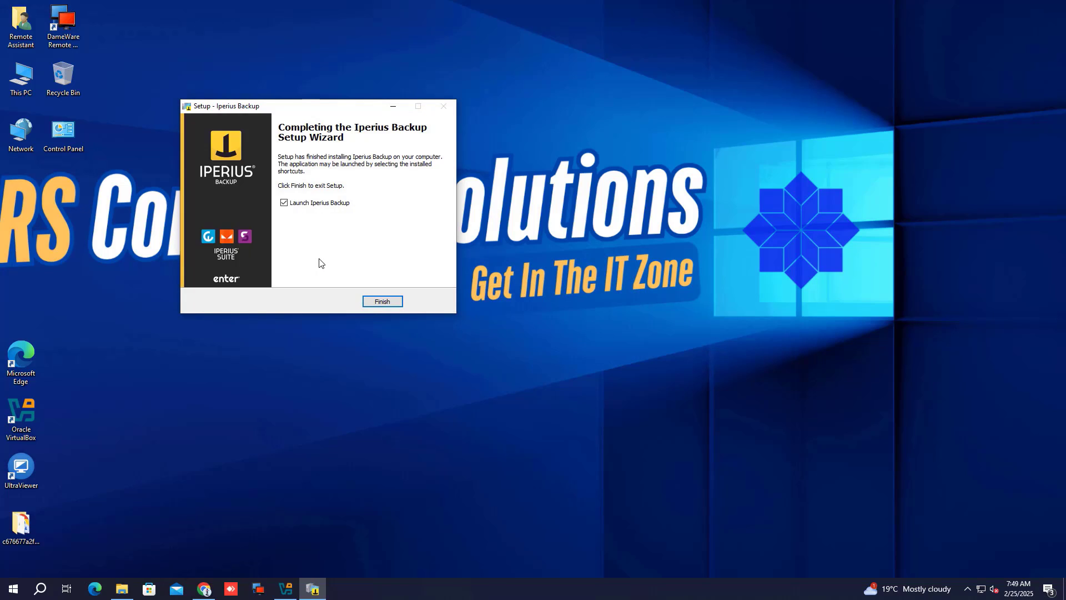
{"action": "left_click", "coordinate": [382, 301]}
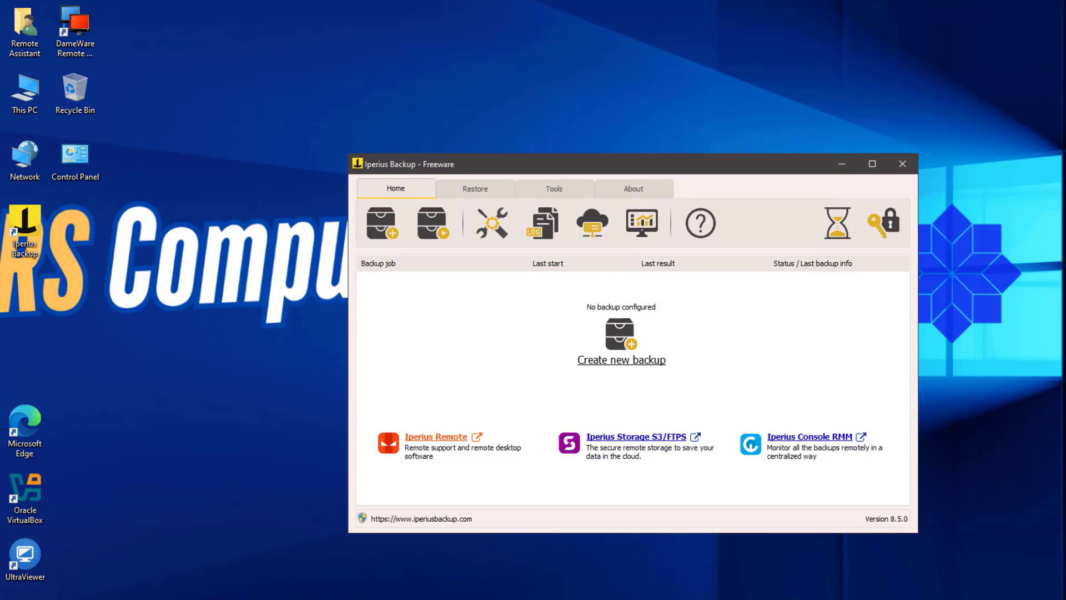
{"action": "mouse_move", "coordinate": [381, 223]}
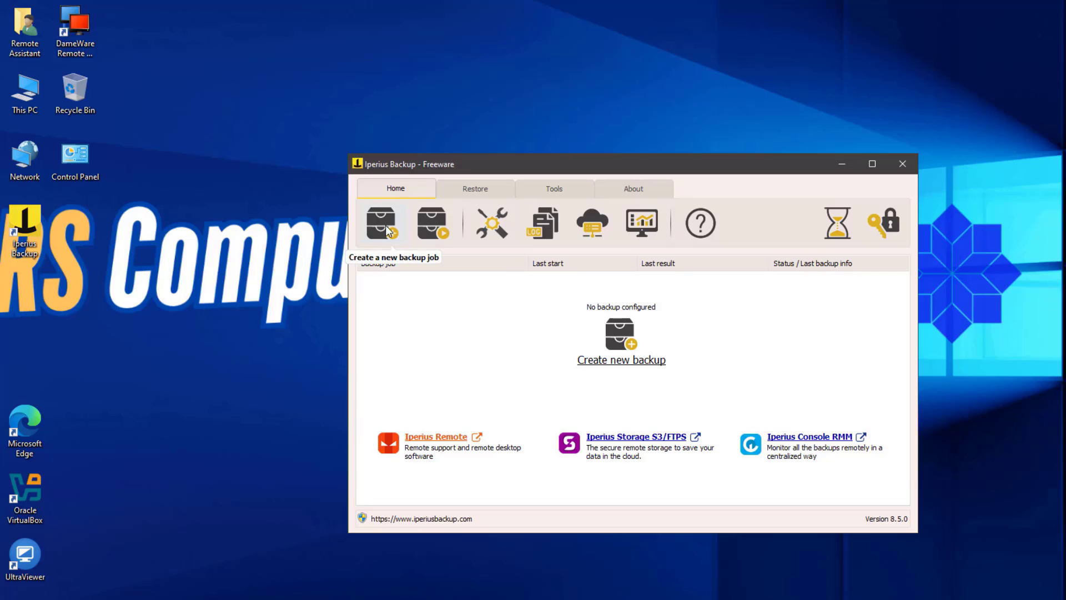
- Create a job and add the \\10.4.100.41\printer driver\Zebra Technologies folder as an item
{"action": "left_click", "coordinate": [382, 222]}
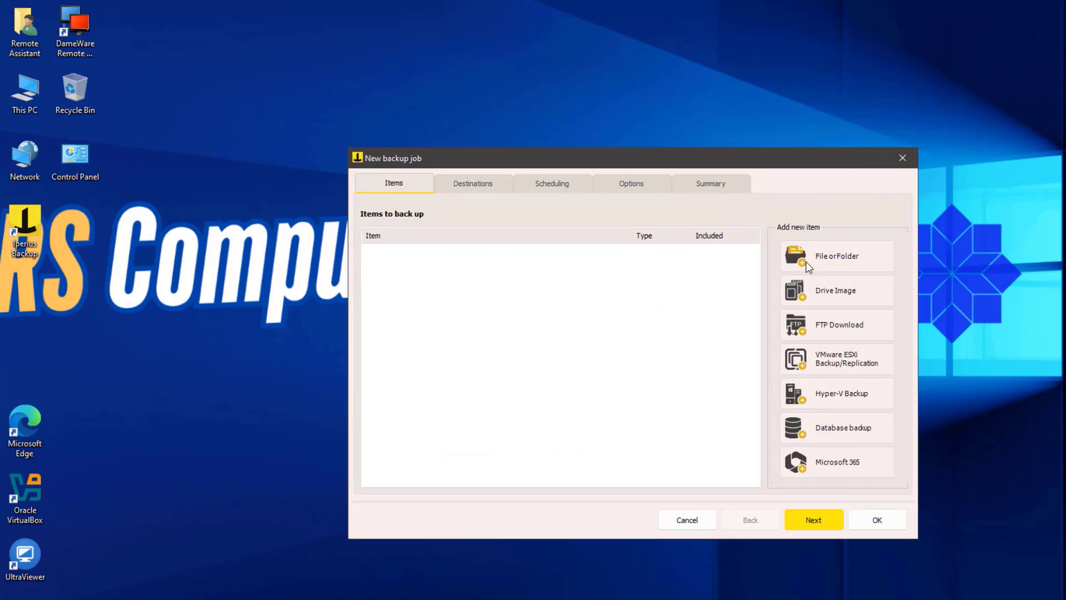
{"action": "left_click", "coordinate": [836, 255]}
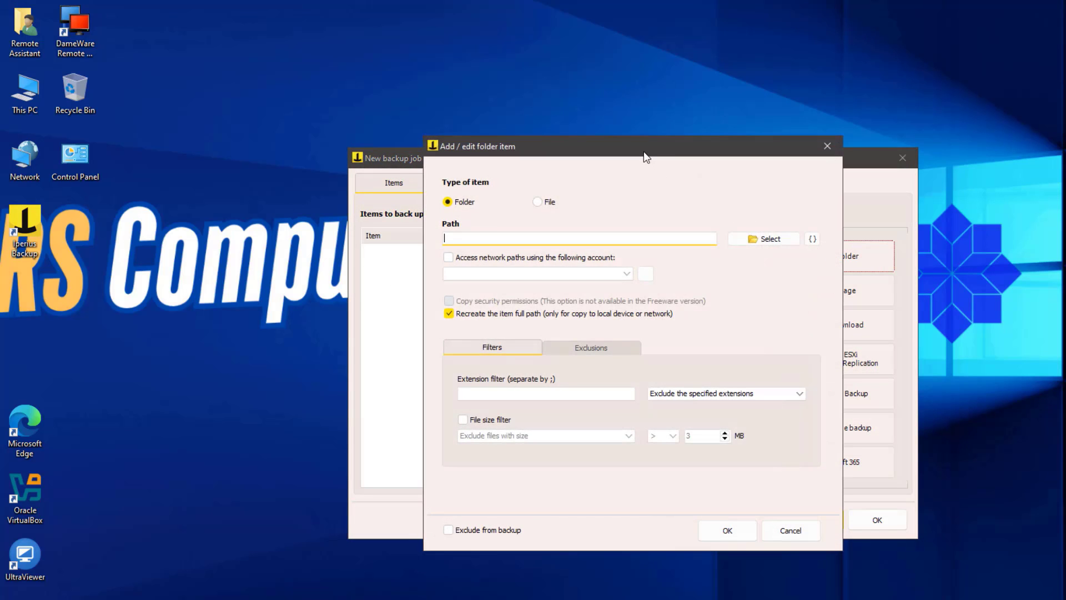
{"action": "left_click_drag", "start_coordinate": [644, 146], "coordinate": [597, 100]}
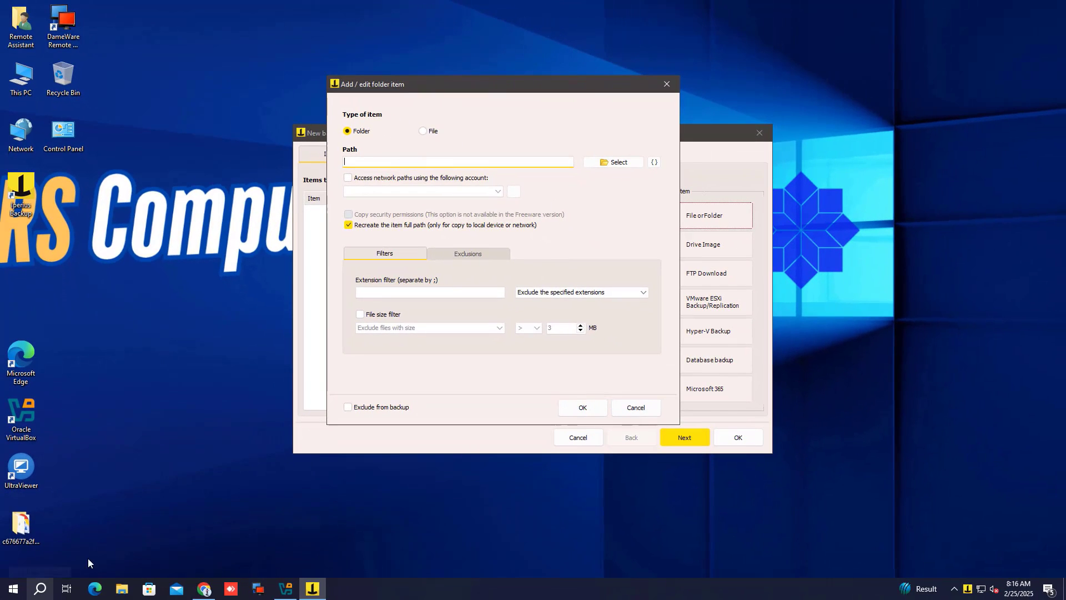
{"action": "right_click", "coordinate": [12, 588]}
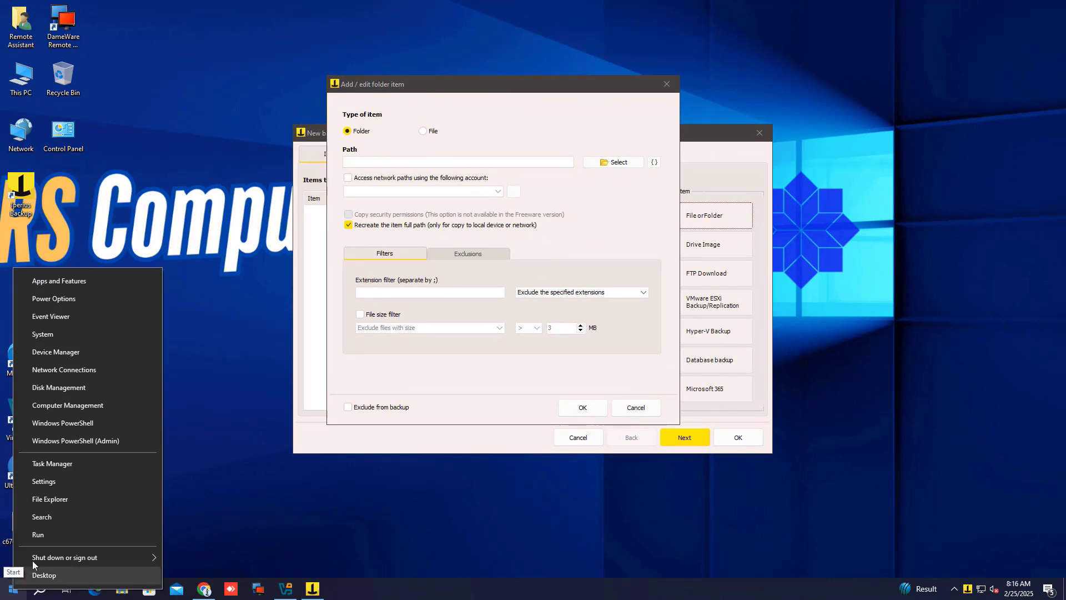
{"action": "left_click", "coordinate": [39, 534]}
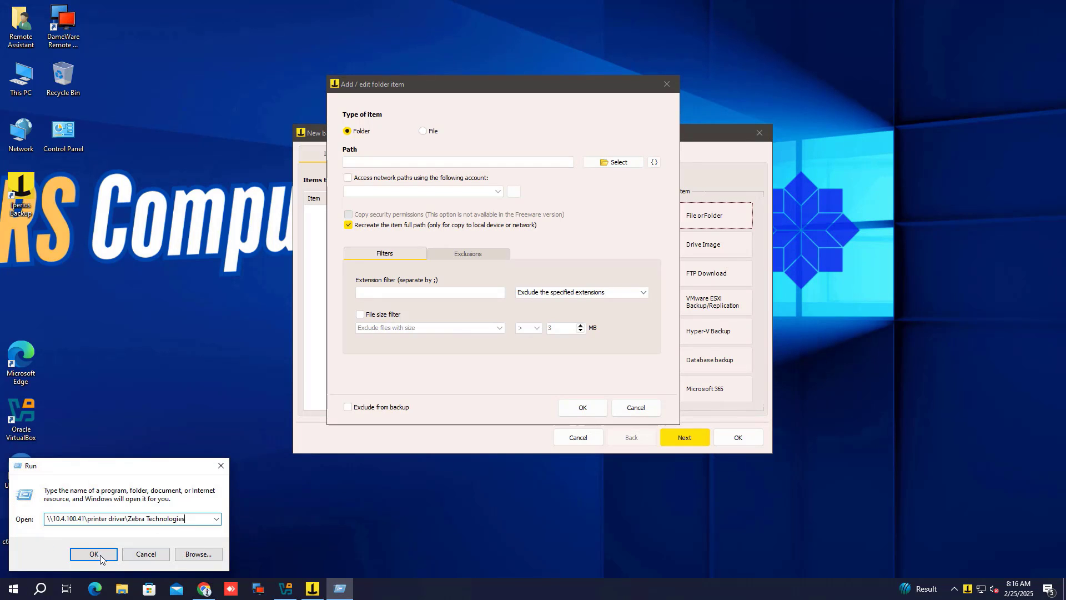
{"action": "left_click", "coordinate": [93, 554]}
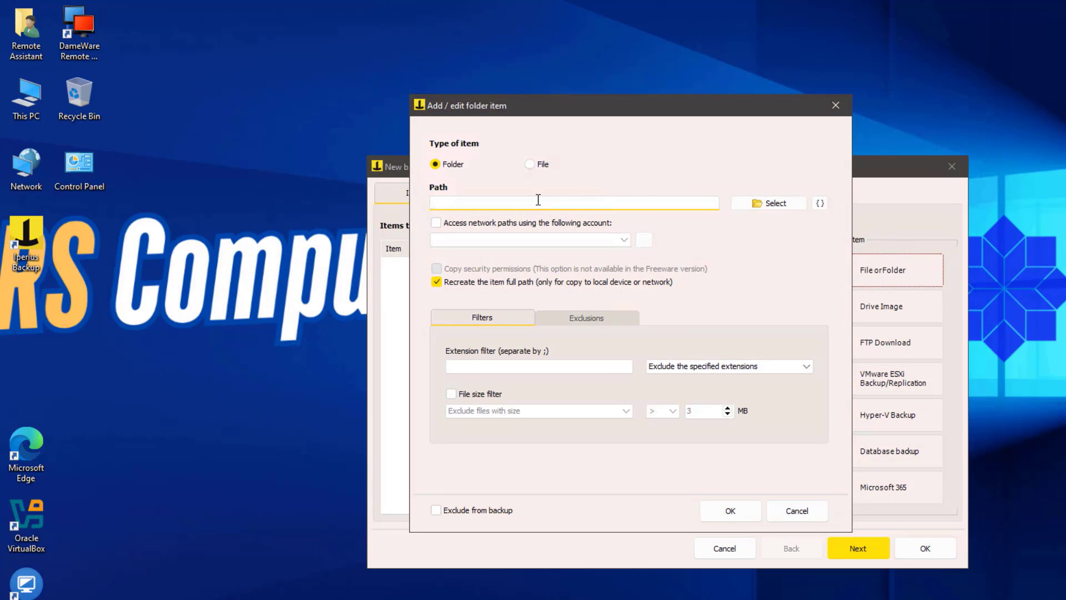
{"action": "right_click", "coordinate": [573, 202]}
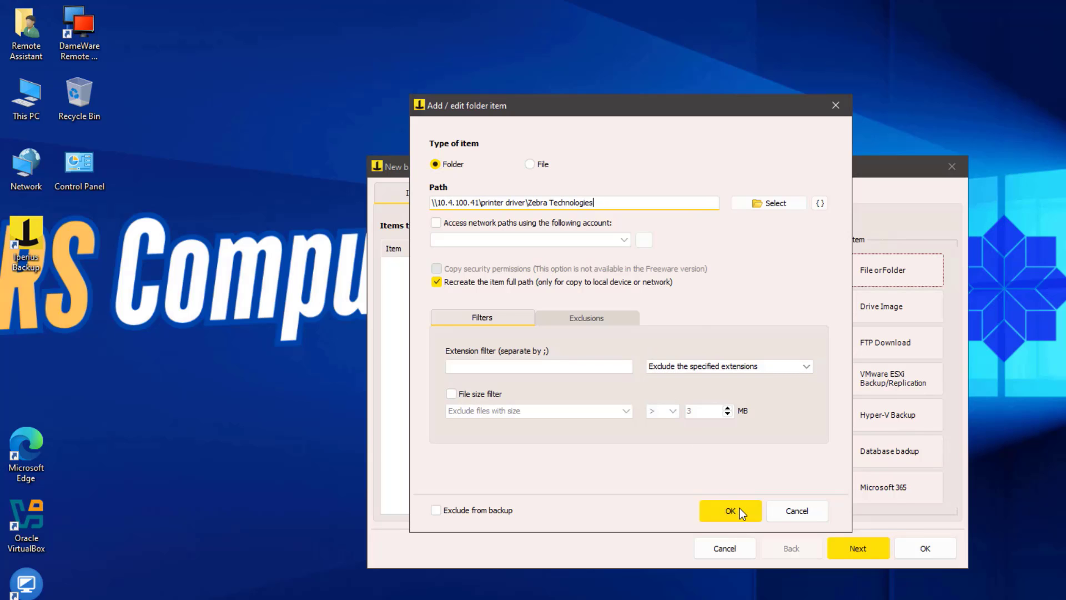
{"action": "left_click", "coordinate": [729, 510]}
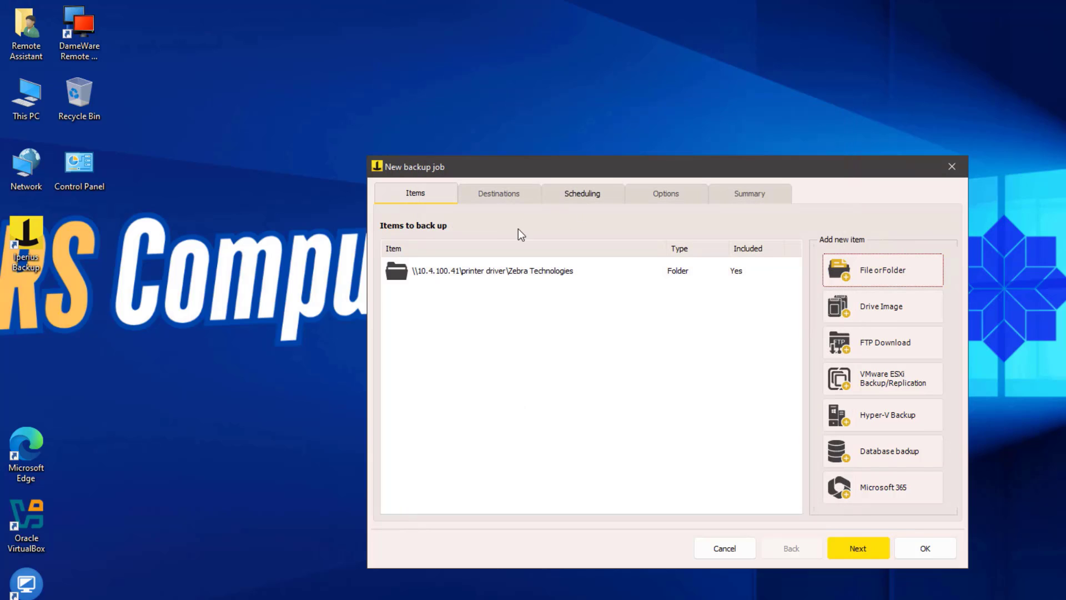
- Begin adding a destination folder and create a folder named 'Backup' on drive D:
{"action": "left_click", "coordinate": [498, 194]}
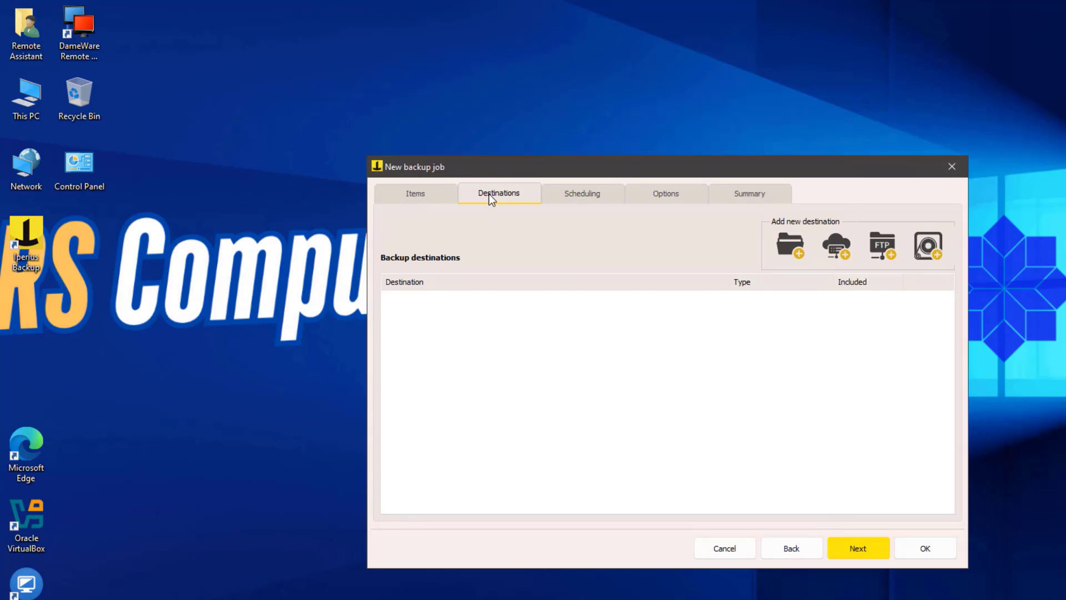
{"action": "left_click", "coordinate": [788, 246]}
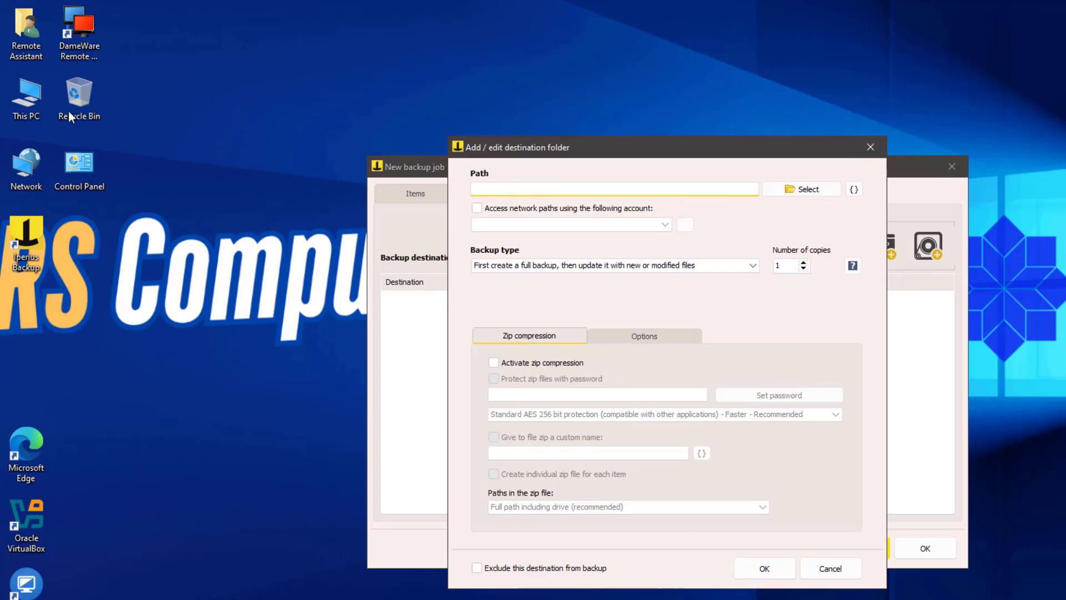
{"action": "left_click", "coordinate": [806, 189]}
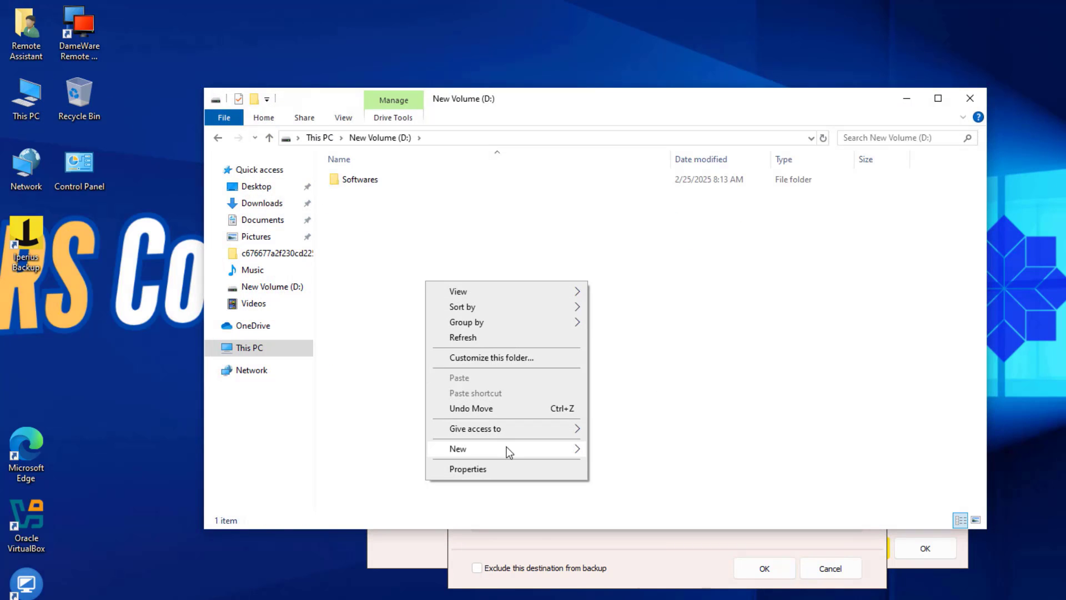
{"action": "left_click", "coordinate": [457, 448]}
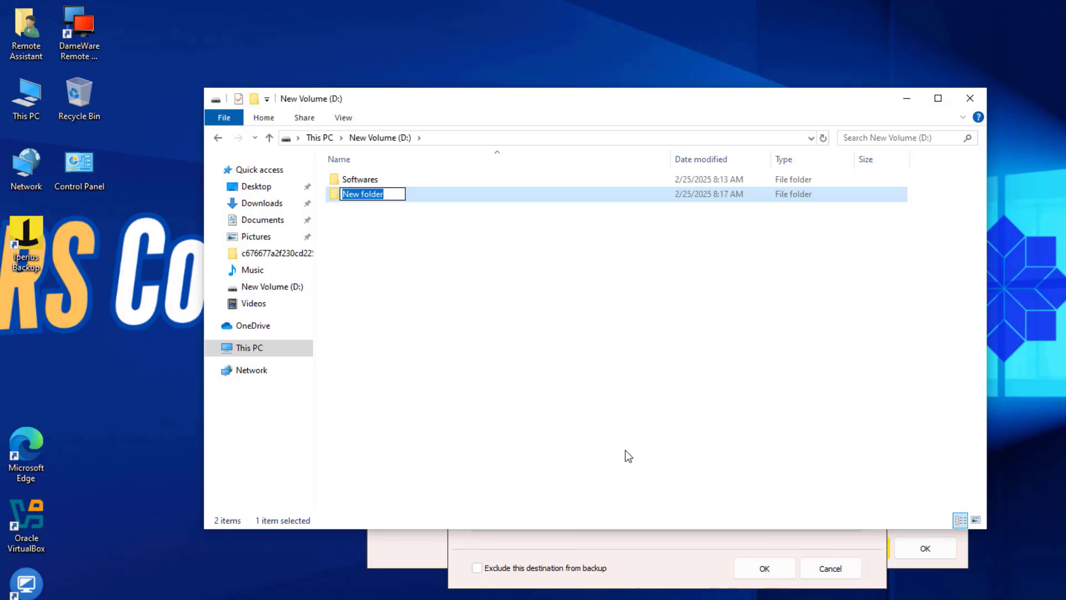
{"action": "type", "text": "Backu"}
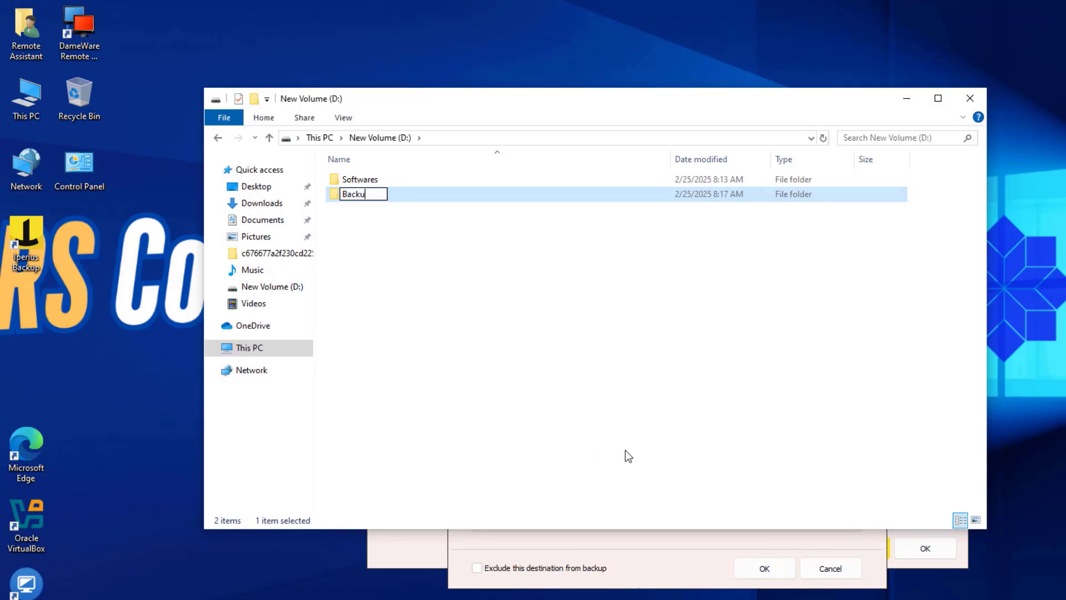
{"action": "type", "text": "p"}
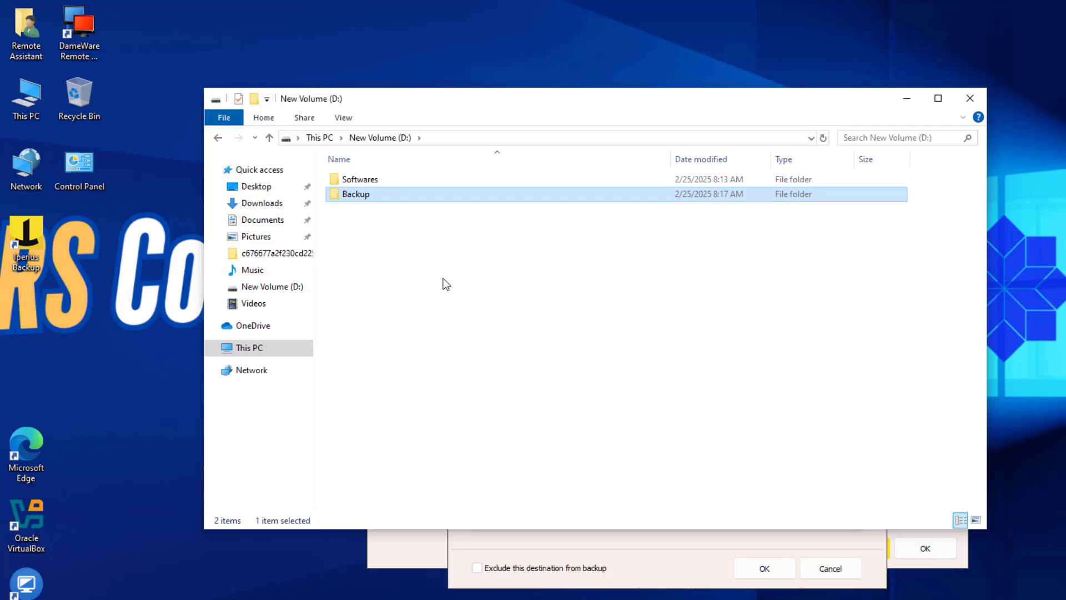
{"action": "double_click", "coordinate": [355, 193]}
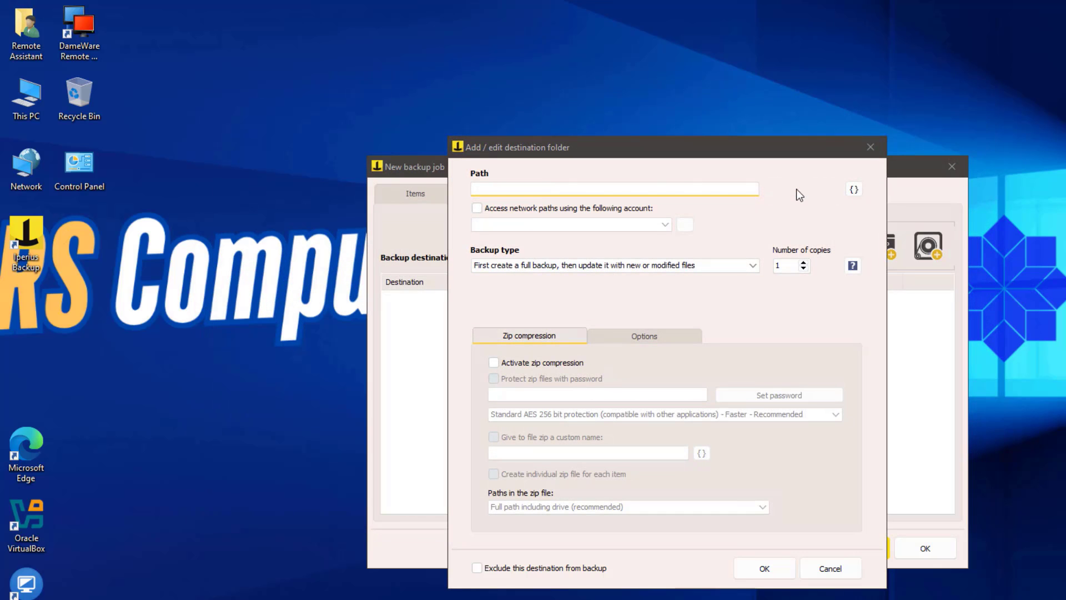
- Set D:\Backup as the destination, keeping a full backup plus incremental copies
{"action": "left_click", "coordinate": [793, 187]}
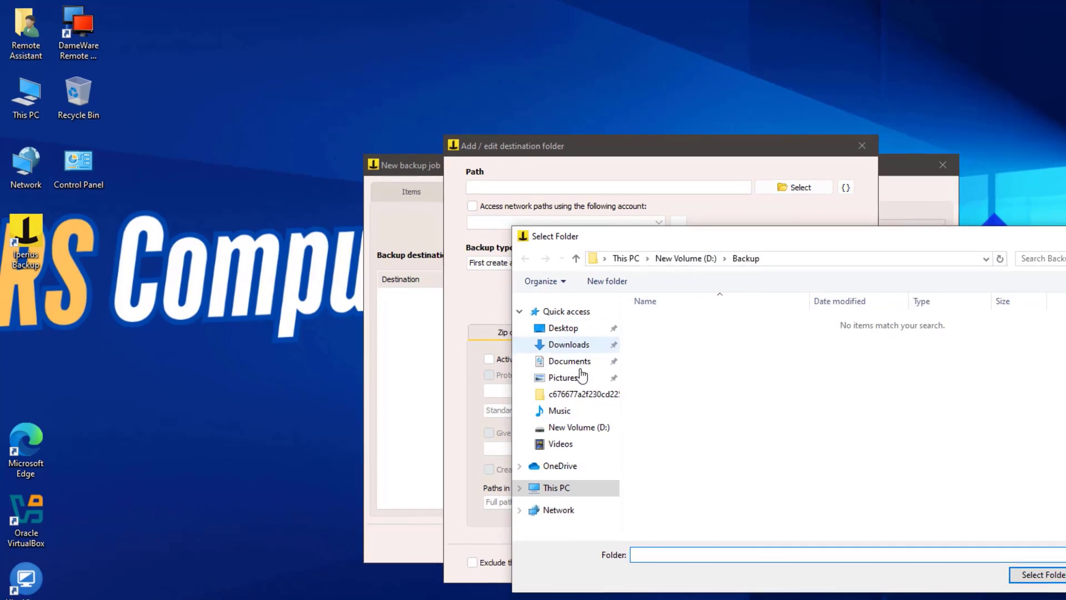
{"action": "left_click", "coordinate": [557, 488]}
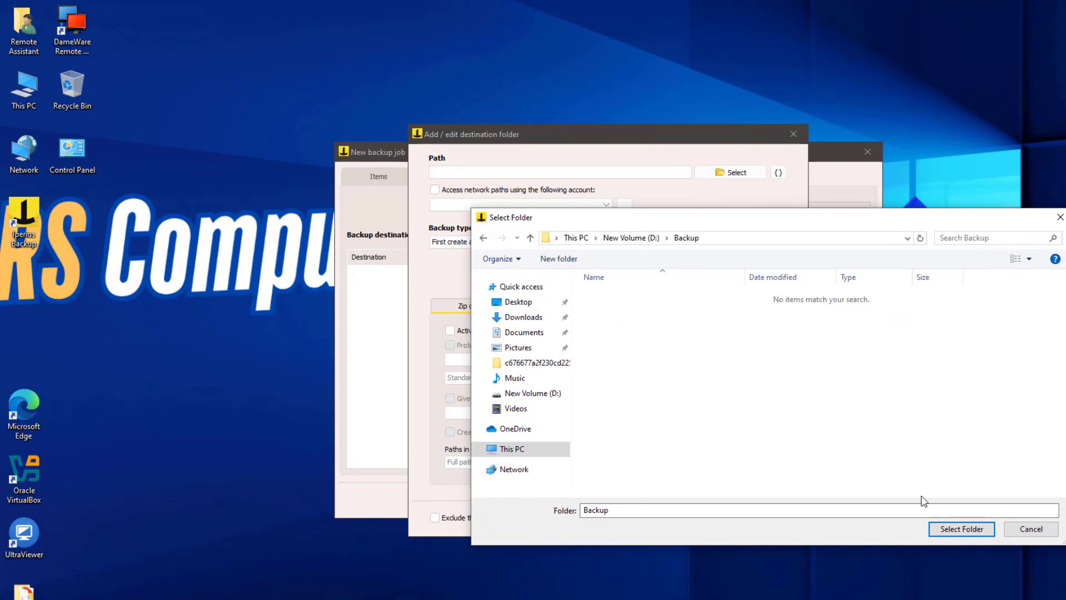
{"action": "left_click", "coordinate": [960, 528]}
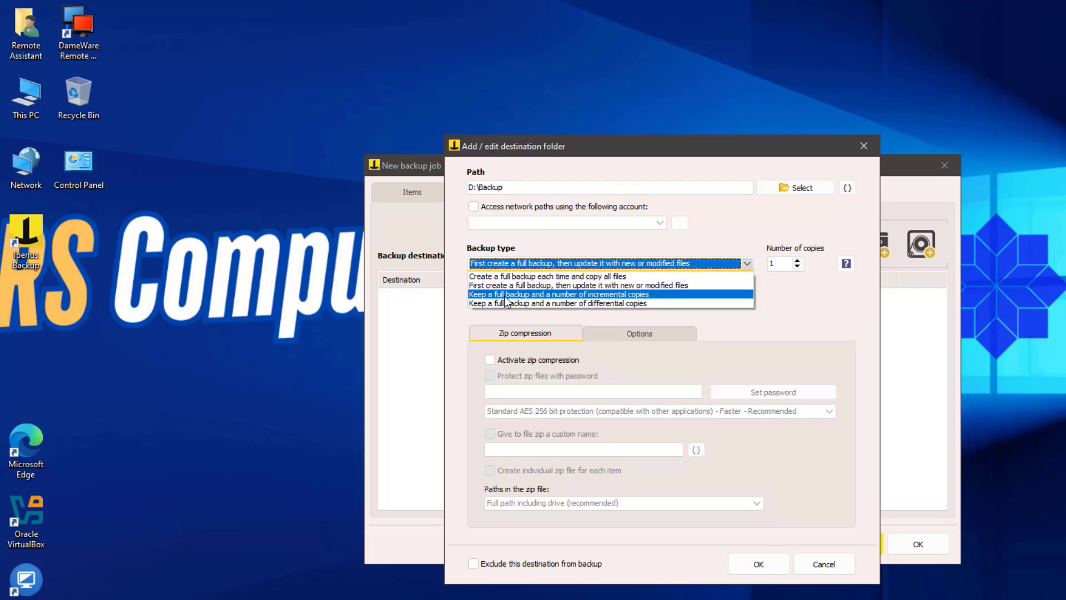
{"action": "mouse_move", "coordinate": [614, 302]}
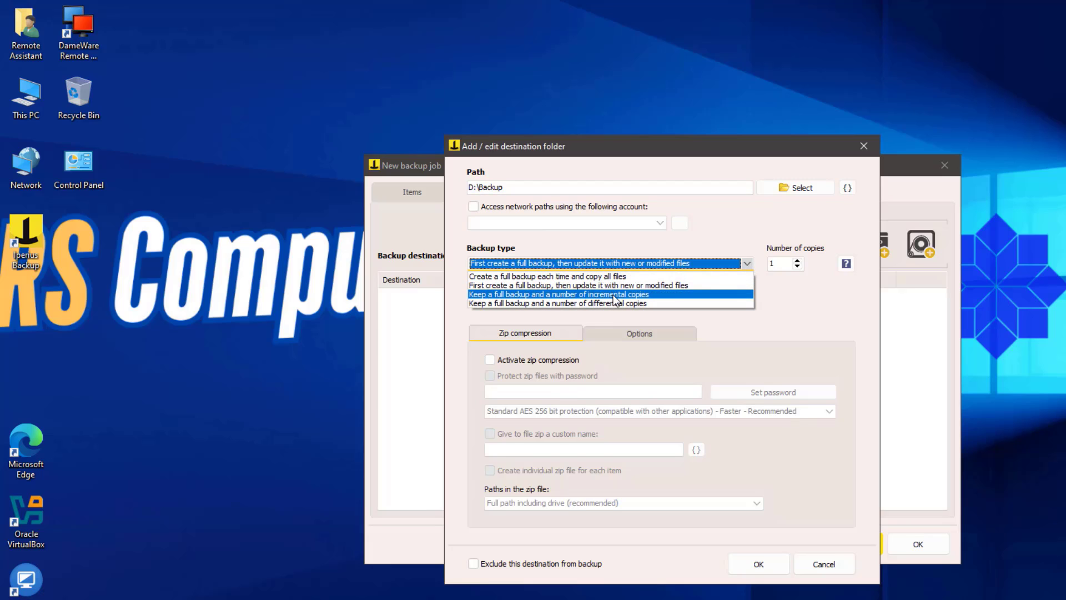
{"action": "left_click", "coordinate": [558, 293]}
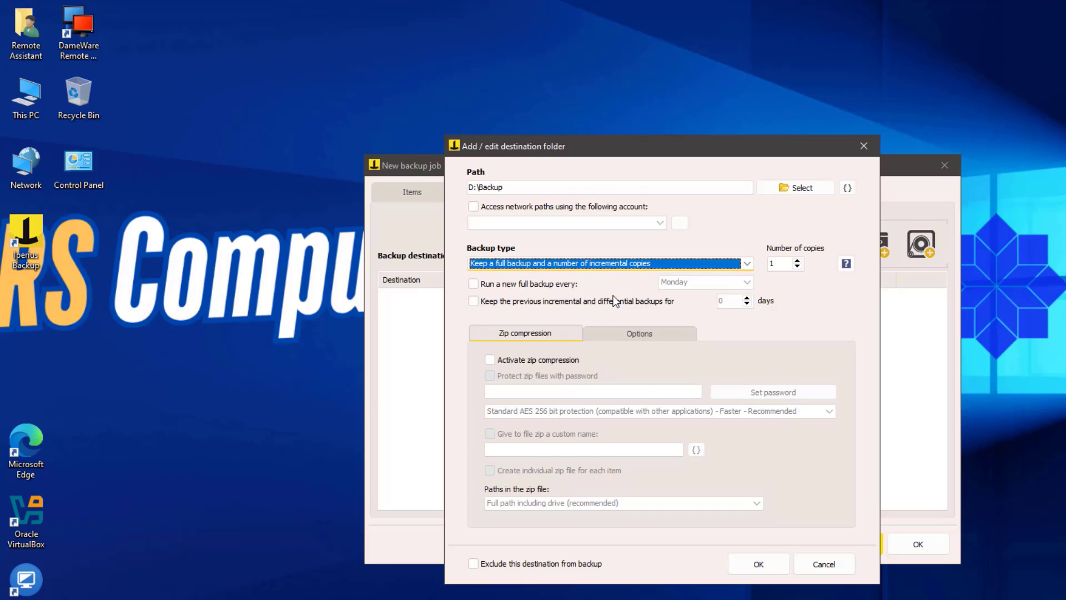
{"action": "mouse_move", "coordinate": [659, 327]}
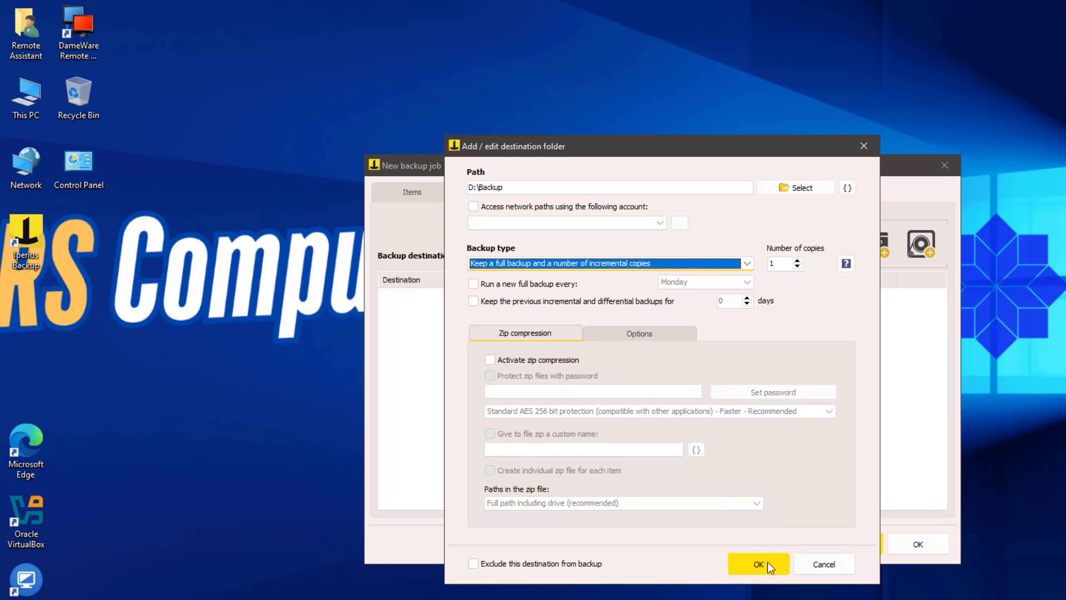
{"action": "left_click", "coordinate": [758, 563]}
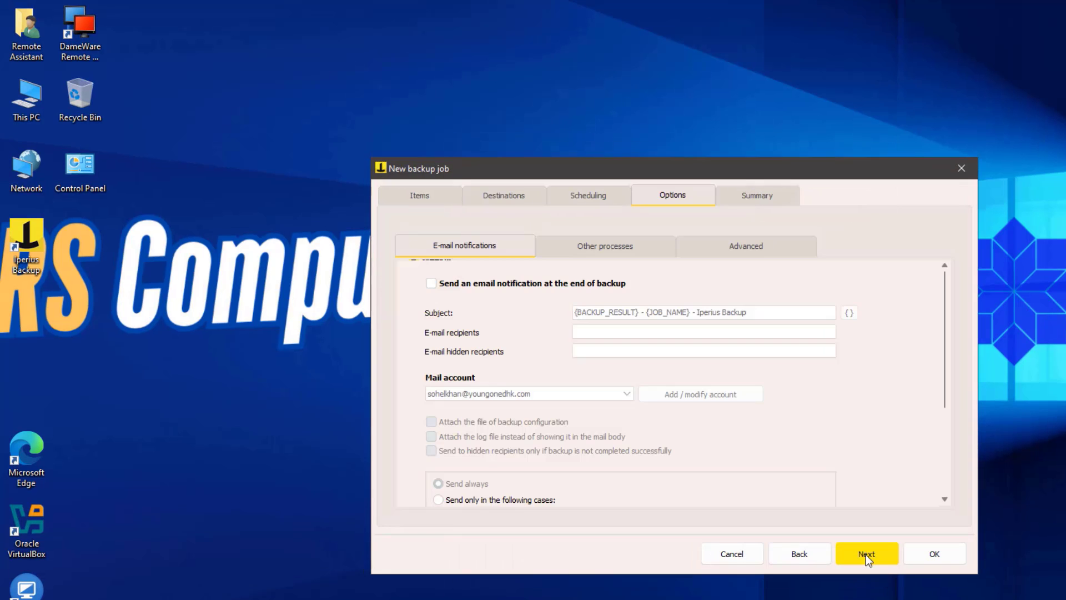
- Name the job 'Software_Backup' with description 'Daily Incremental Backup' and save it
{"action": "left_click", "coordinate": [745, 246]}
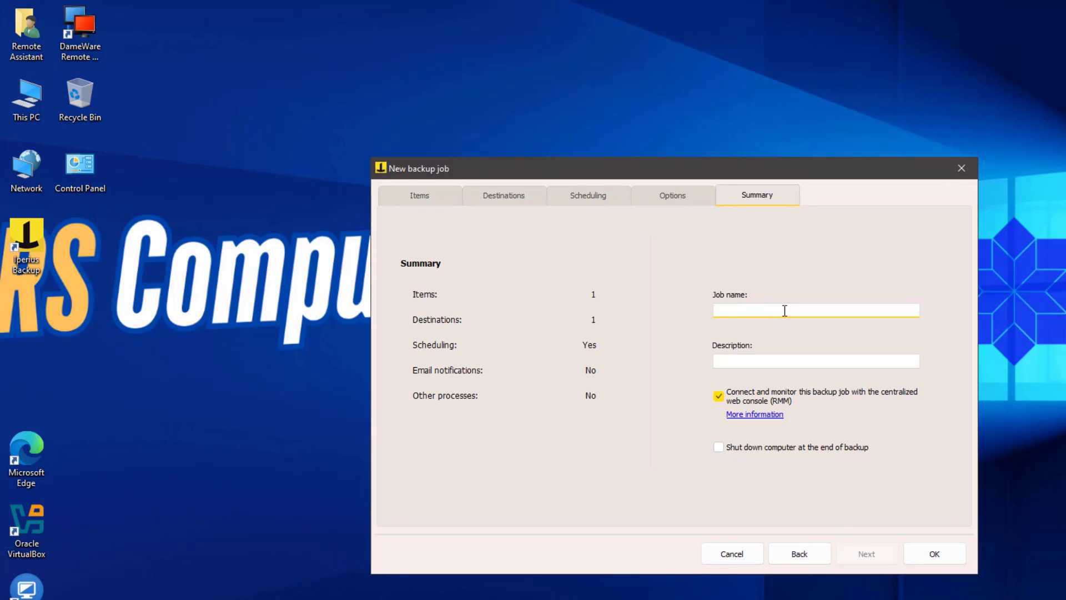
{"action": "type", "text": "Software_Backup"}
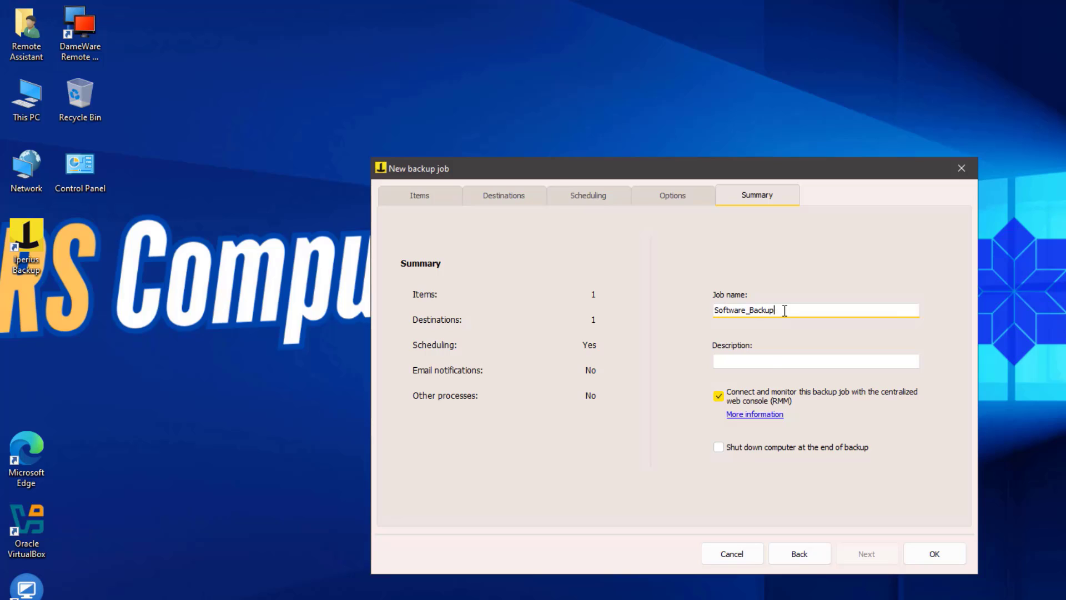
{"action": "type", "text": "Daily In"}
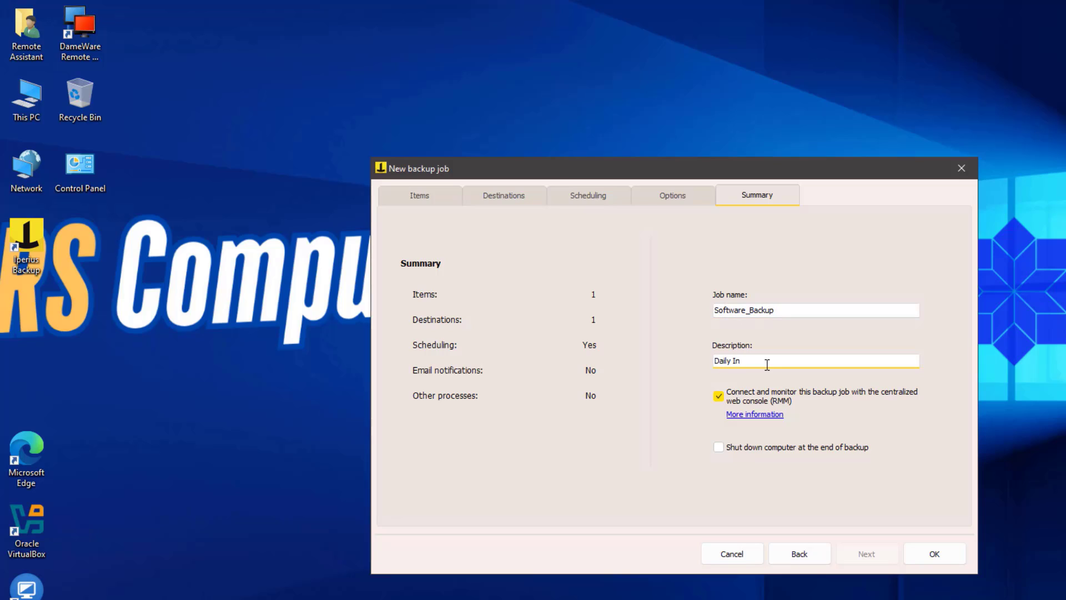
{"action": "type", "text": "cremental Backup"}
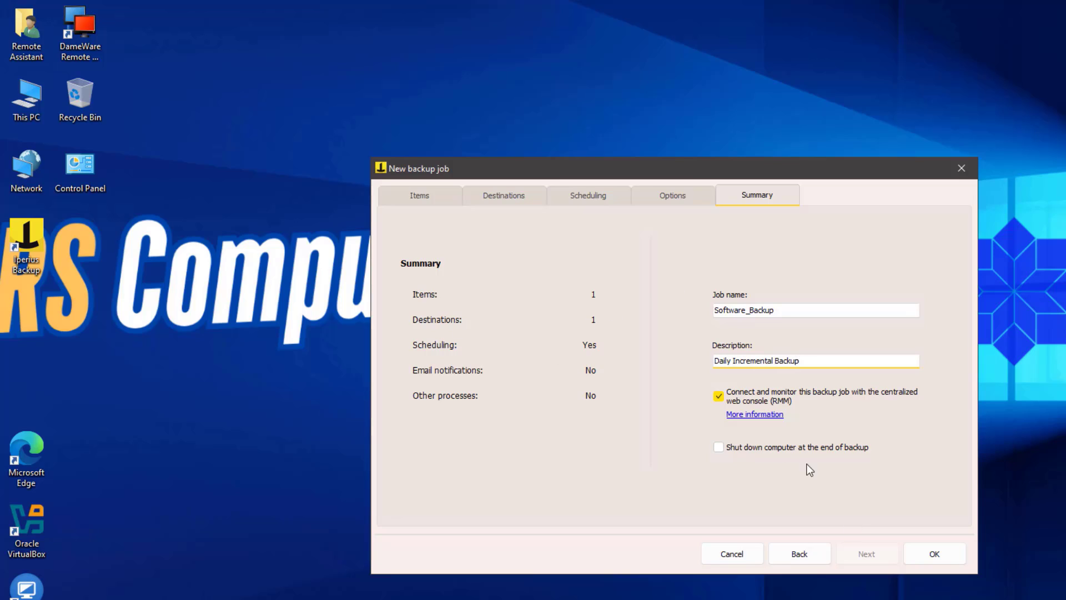
{"action": "left_click", "coordinate": [933, 553]}
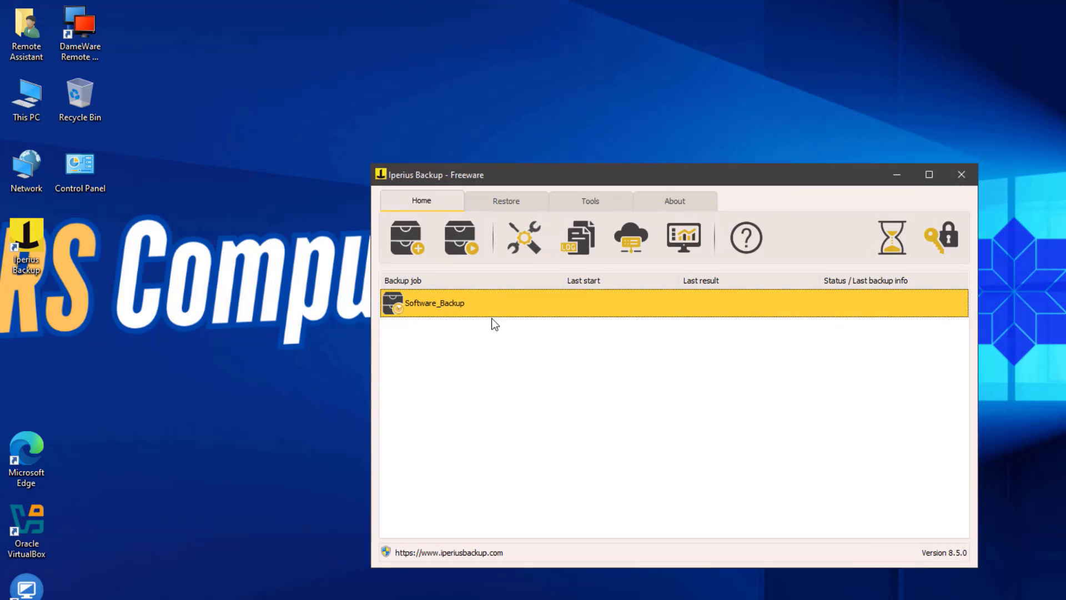
{"action": "mouse_move", "coordinate": [433, 549]}
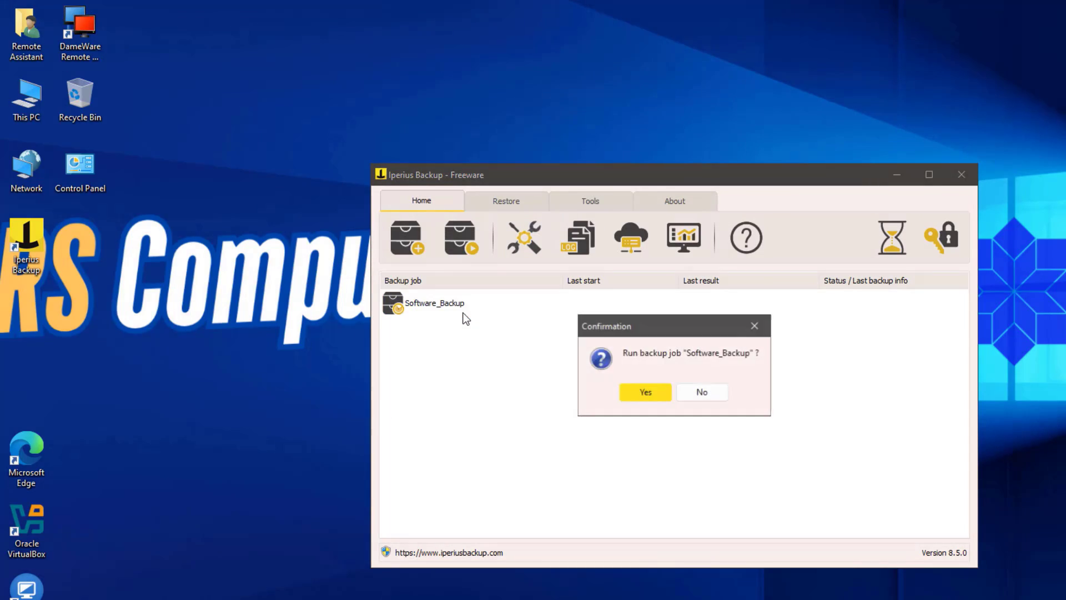
- Confirm running Software_Backup and dismiss the completion report for 560 files (86.1 MB)
{"action": "left_click", "coordinate": [644, 391]}
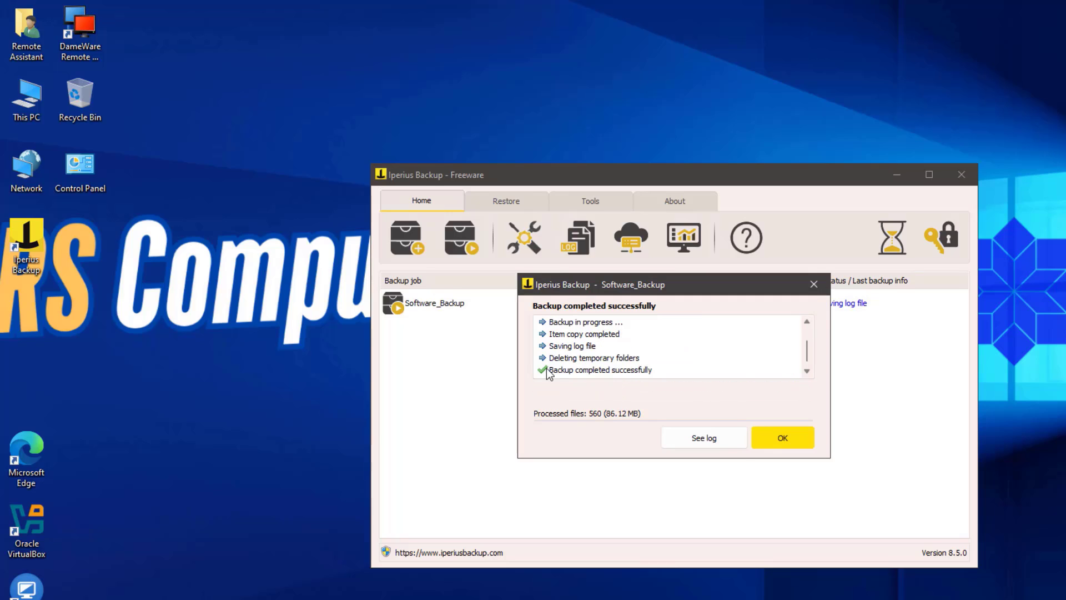
{"action": "left_click", "coordinate": [703, 437]}
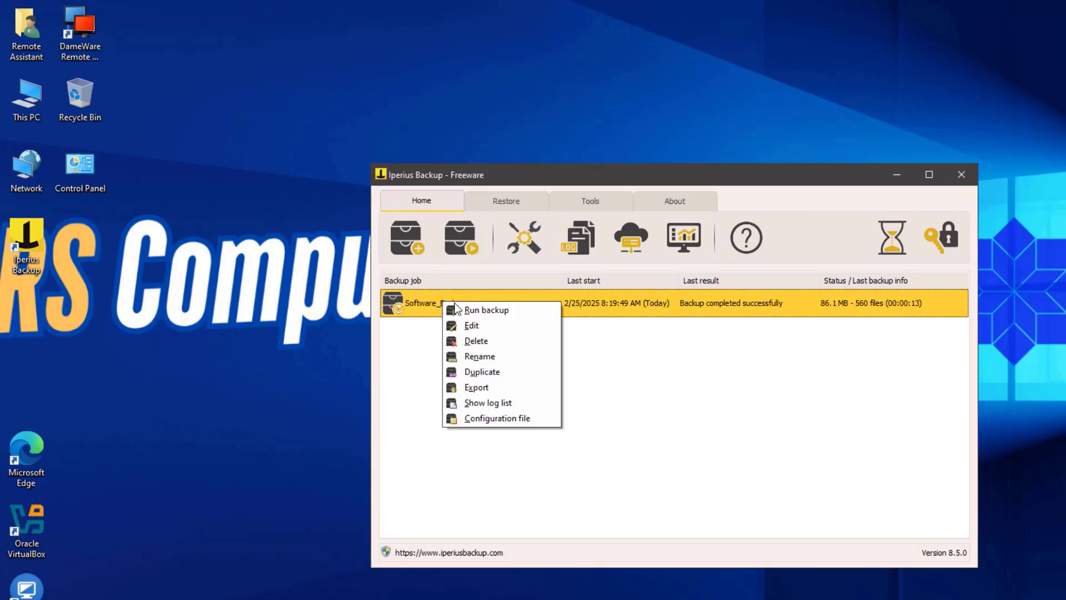
- Edit Software_Backup and adjust the minutes of its Tuesday scheduled execution time
{"action": "left_click", "coordinate": [471, 324]}
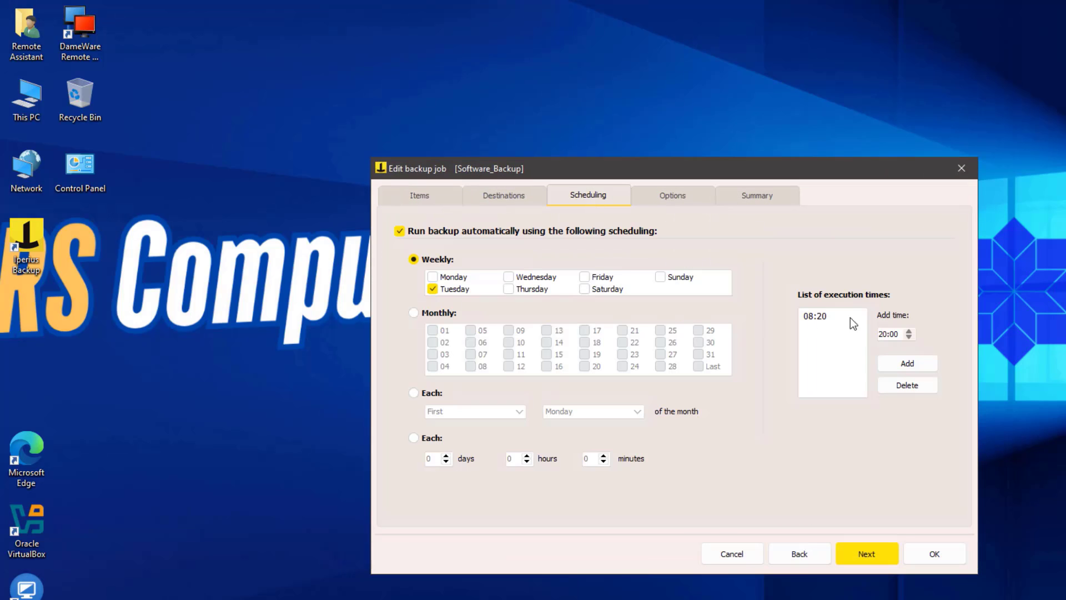
{"action": "left_click", "coordinate": [814, 315]}
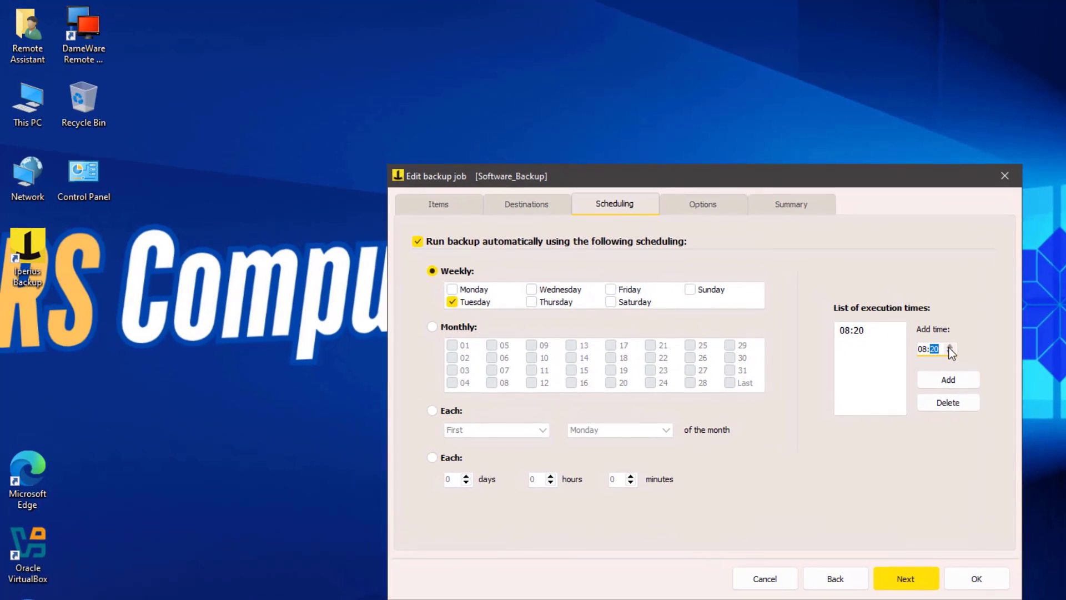
{"action": "left_click", "coordinate": [950, 347]}
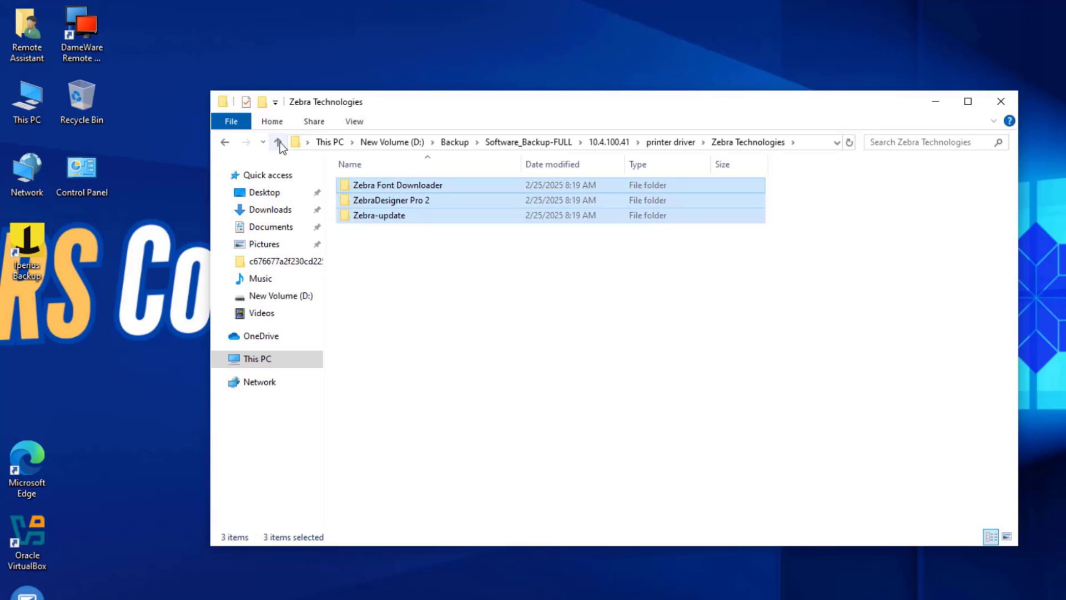
- Move up one folder level in File Explorer to review the copied Zebra Technologies folders
{"action": "left_click", "coordinate": [278, 142]}
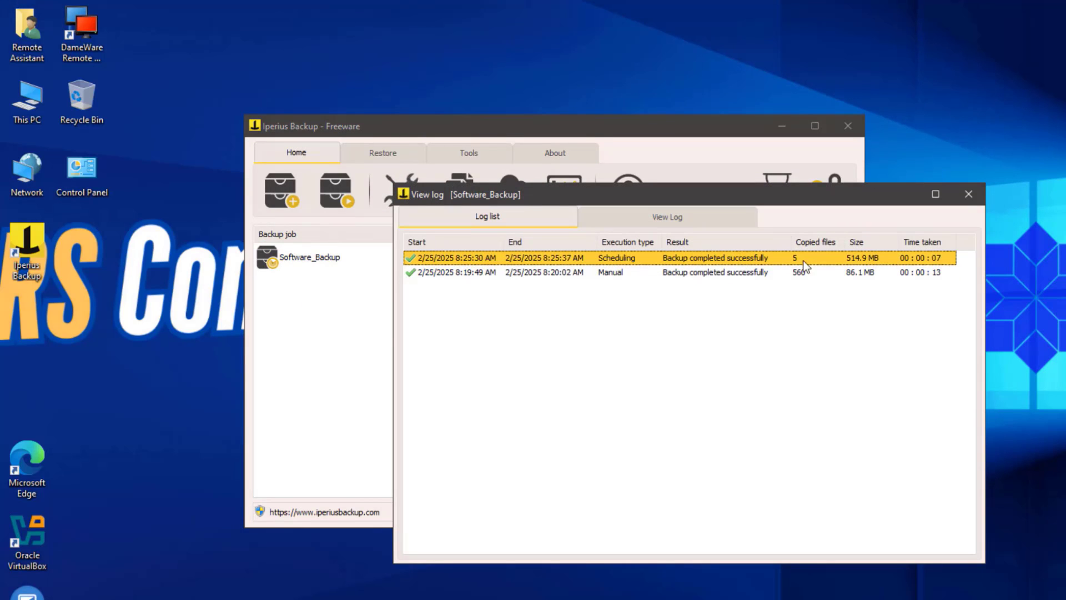
- Open the scheduled run's log report, preview it for printing, and export it as SingleLogExport
{"action": "left_click", "coordinate": [666, 216]}
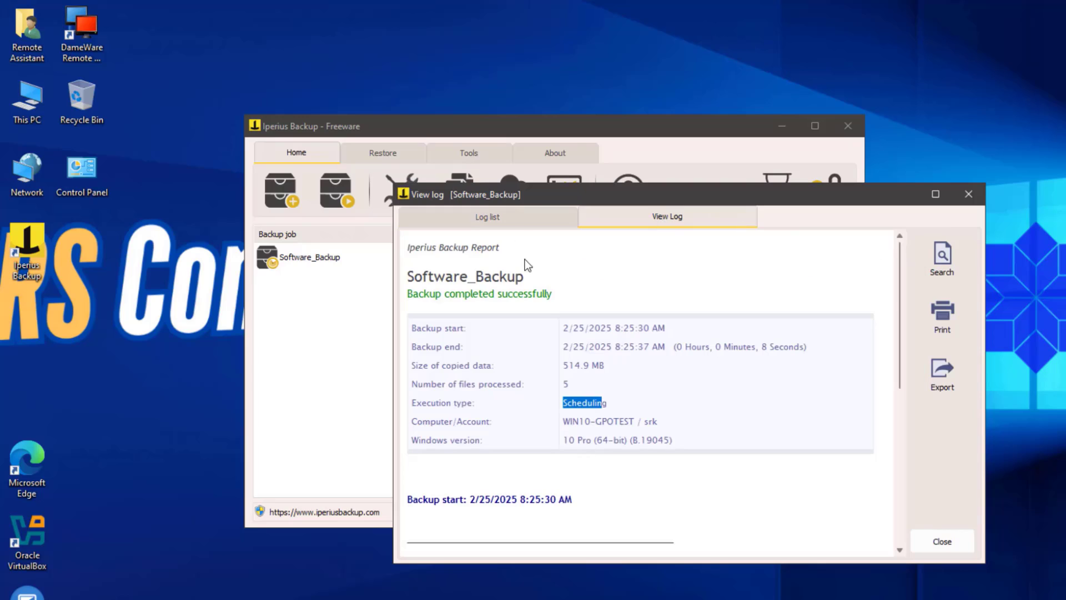
{"action": "left_click", "coordinate": [941, 316]}
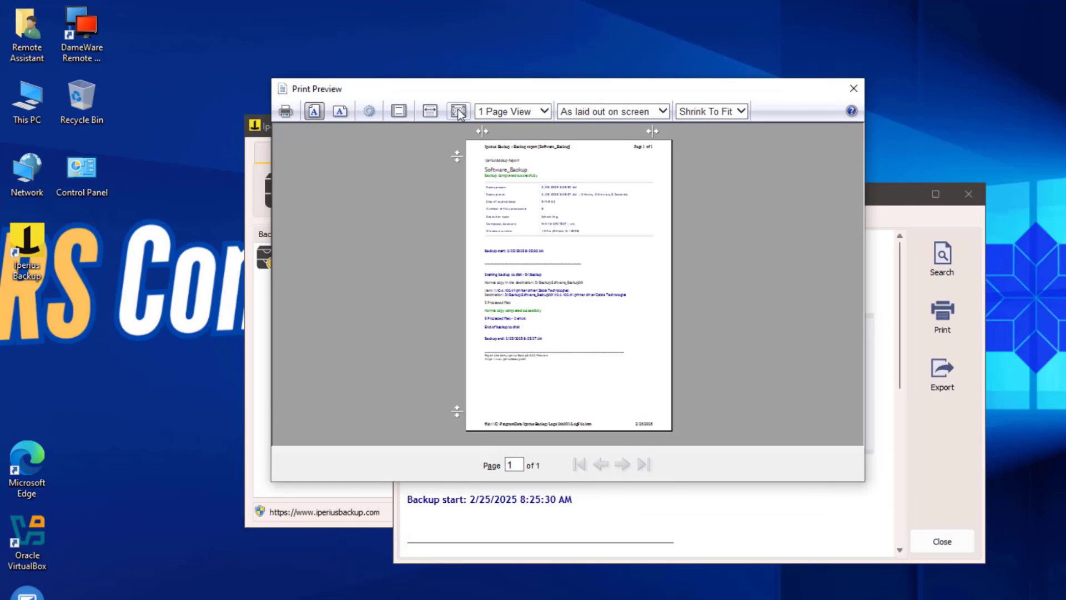
{"action": "left_click", "coordinate": [941, 370]}
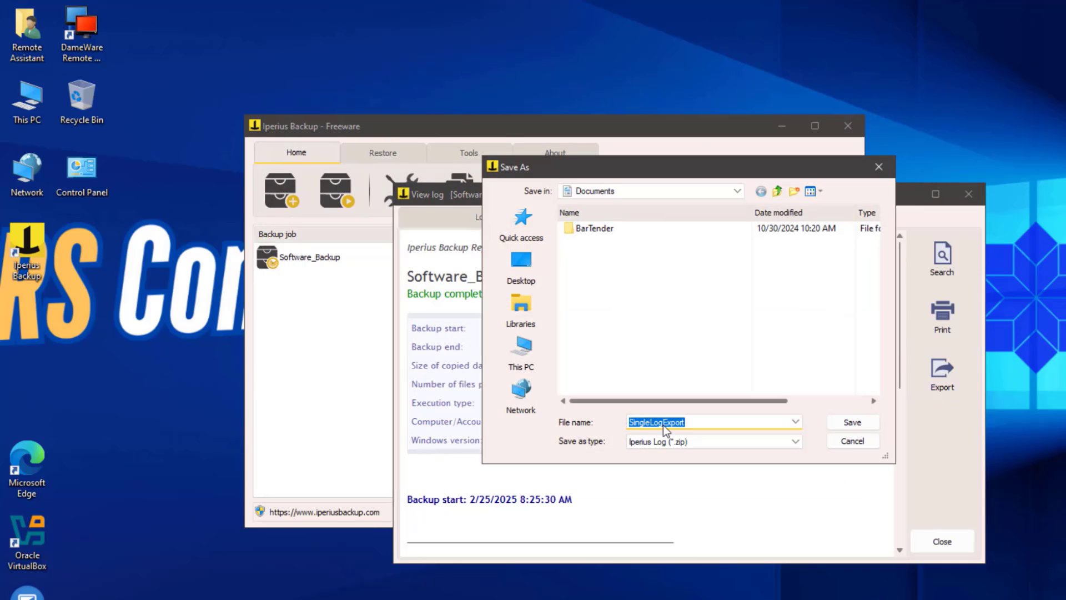
{"action": "left_click", "coordinate": [852, 422]}
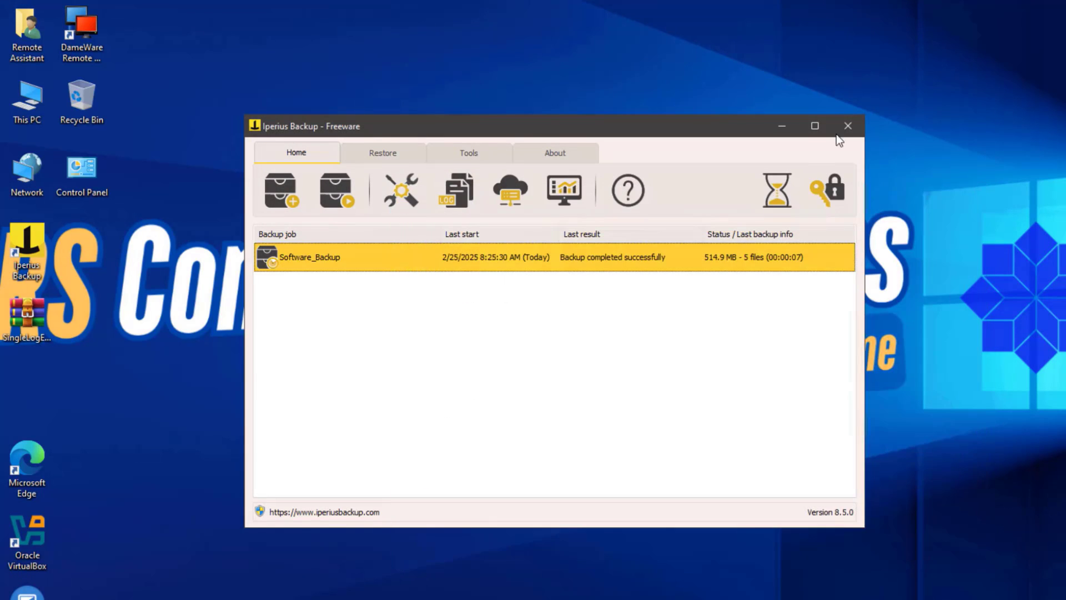